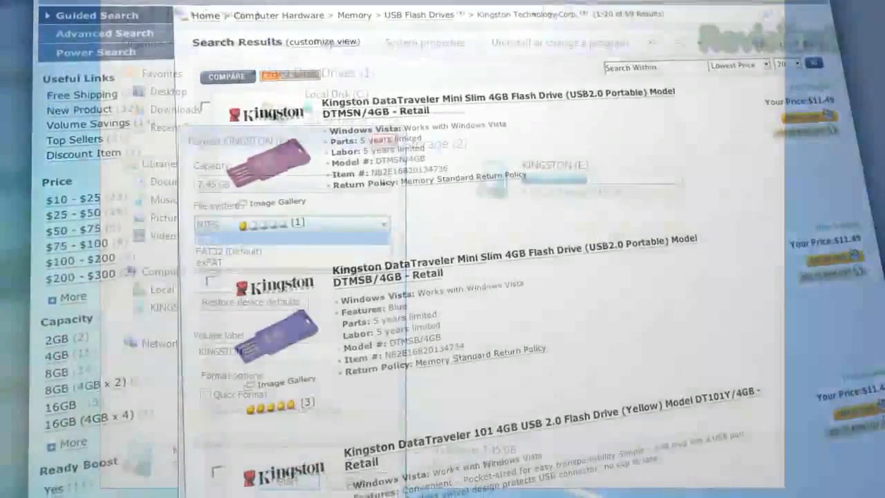
# Step: Select Disk 1, the 7640 MB flash drive, with 'select disk 1'
pyautogui.click(386, 204)
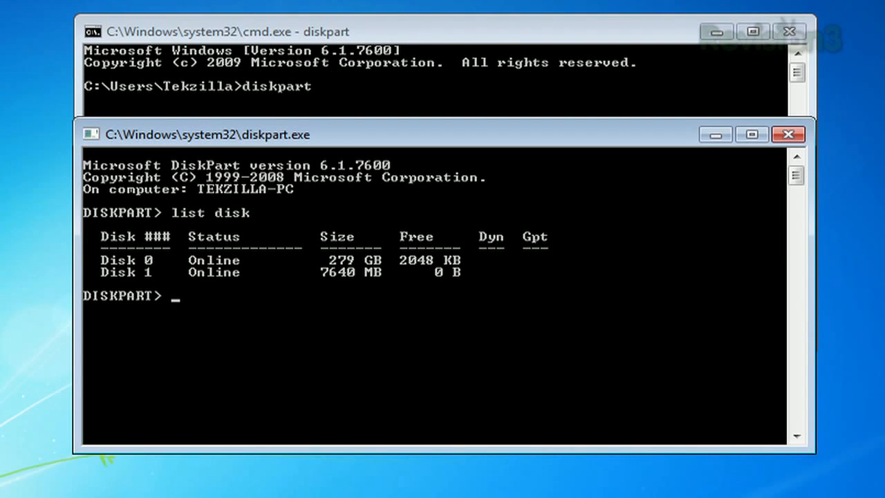
pyautogui.write('select disk 1')
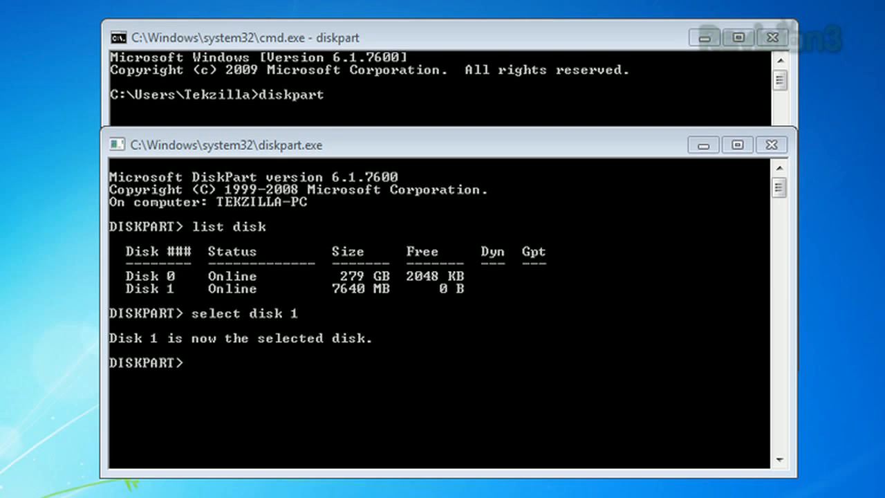
# Step: List partitions, select the 7639 MB Partition 1, and mark it active
pyautogui.write('list partition')
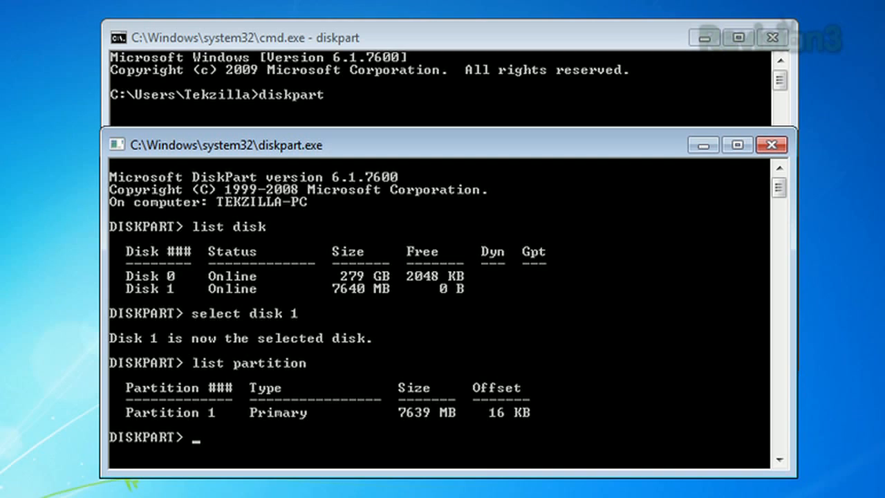
pyautogui.write('select partition 1')
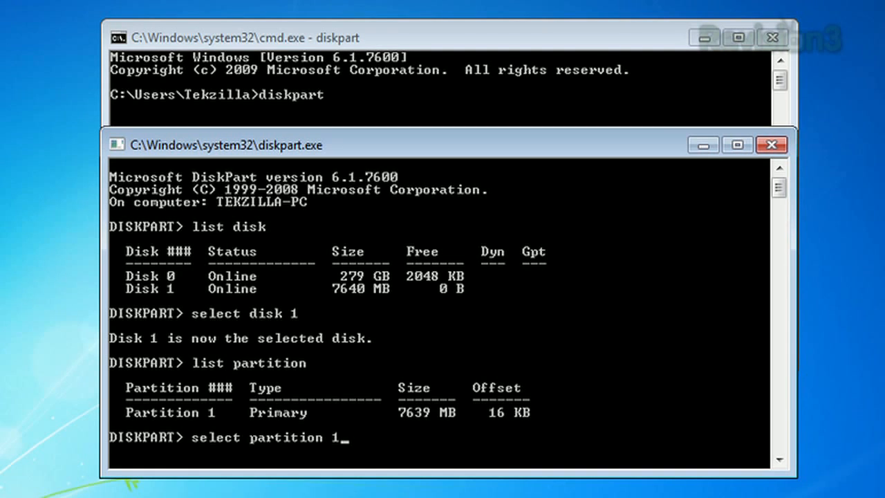
pyautogui.write('active')
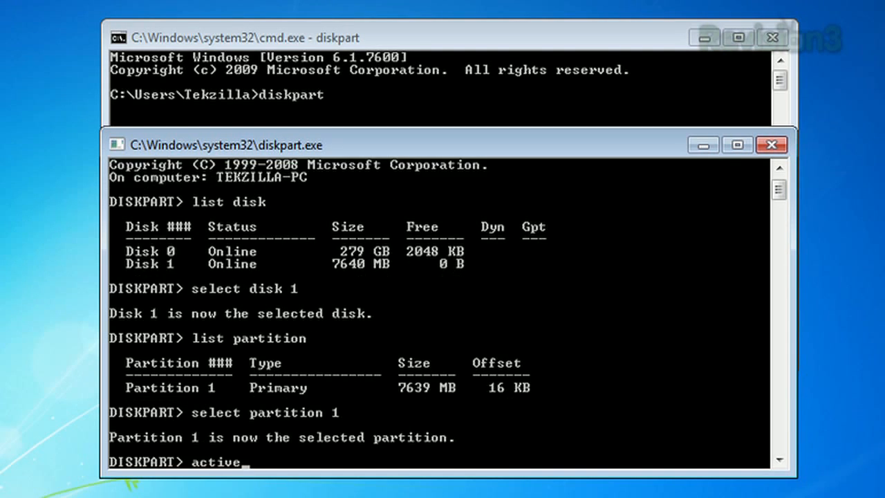